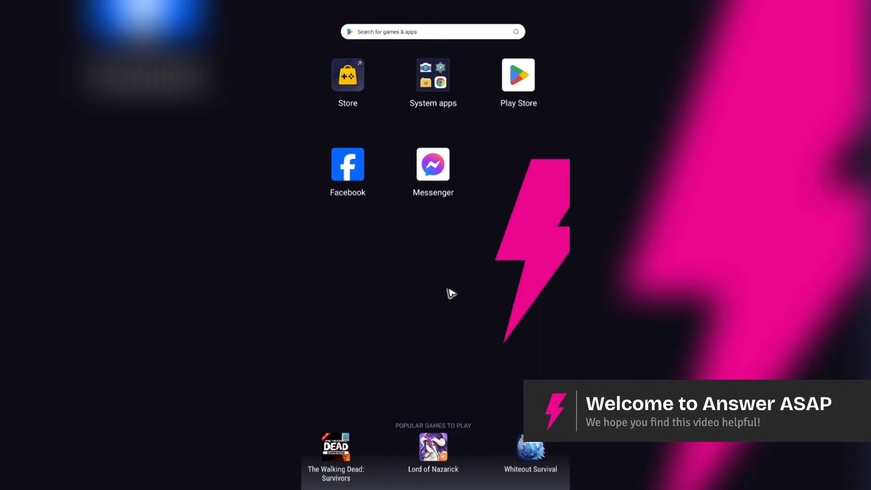
pyautogui.moveTo(463, 263)
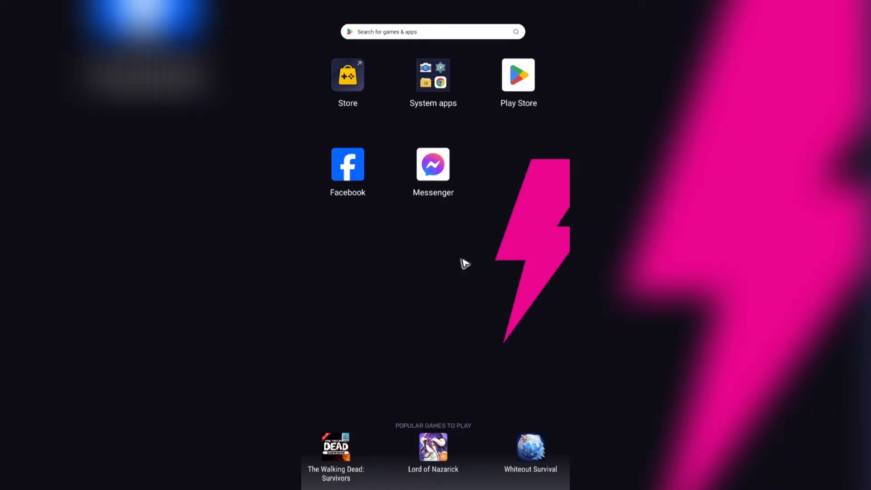
pyautogui.moveTo(462, 246)
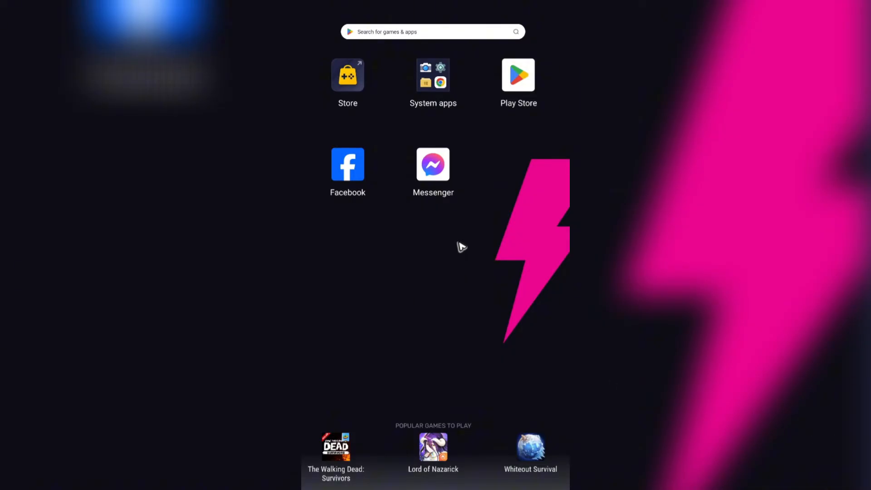
# Bring up the context menu for the Messenger icon on the home screen
pyautogui.rightClick(433, 164)
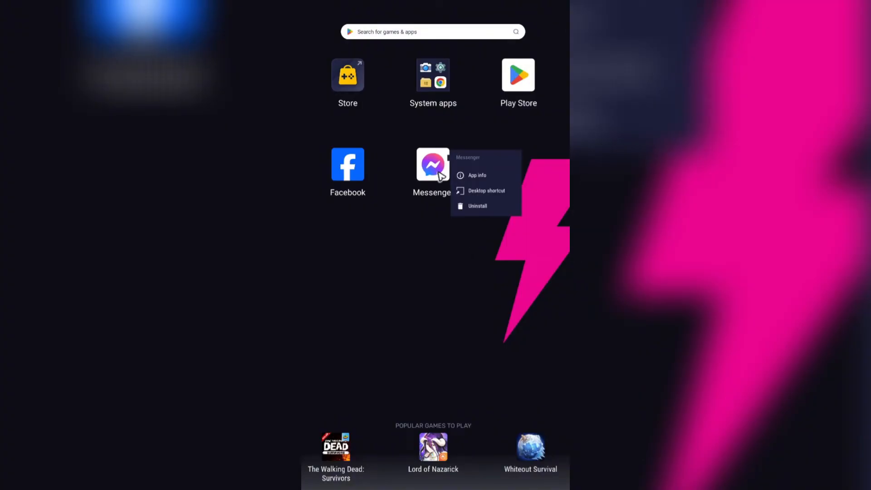
pyautogui.moveTo(424, 246)
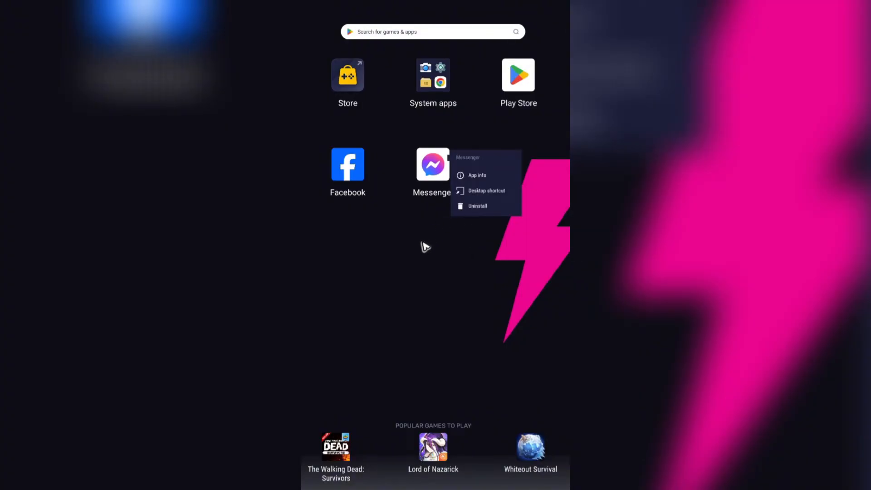
pyautogui.moveTo(448, 151)
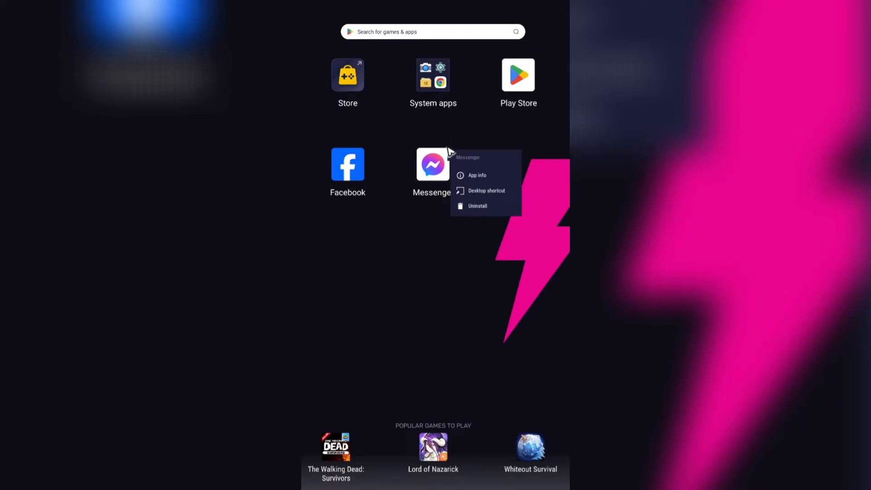
pyautogui.moveTo(451, 155)
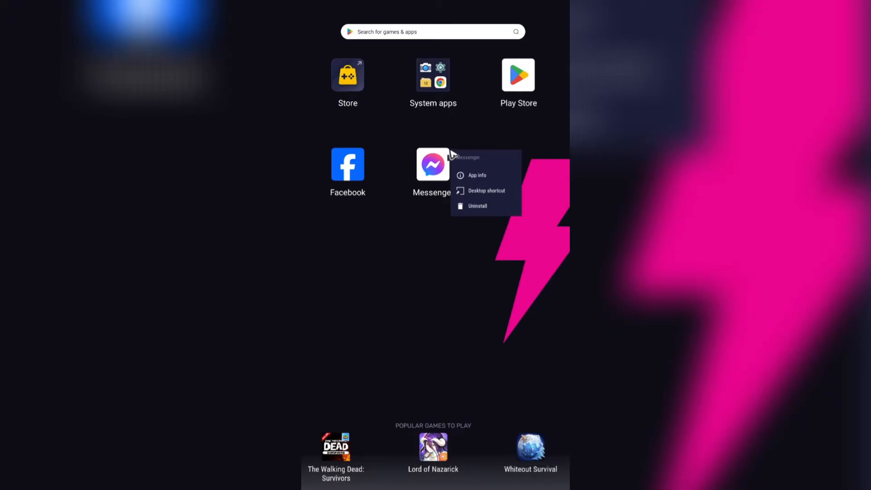
pyautogui.moveTo(432, 58)
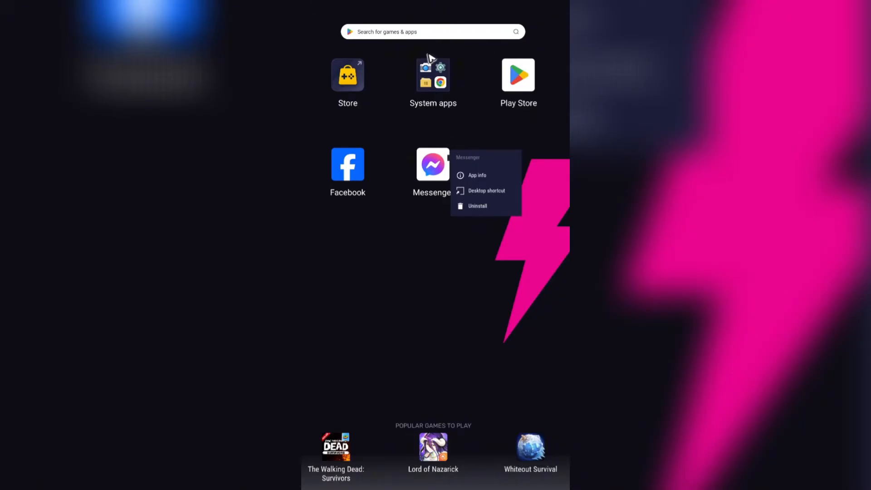
pyautogui.moveTo(371, 186)
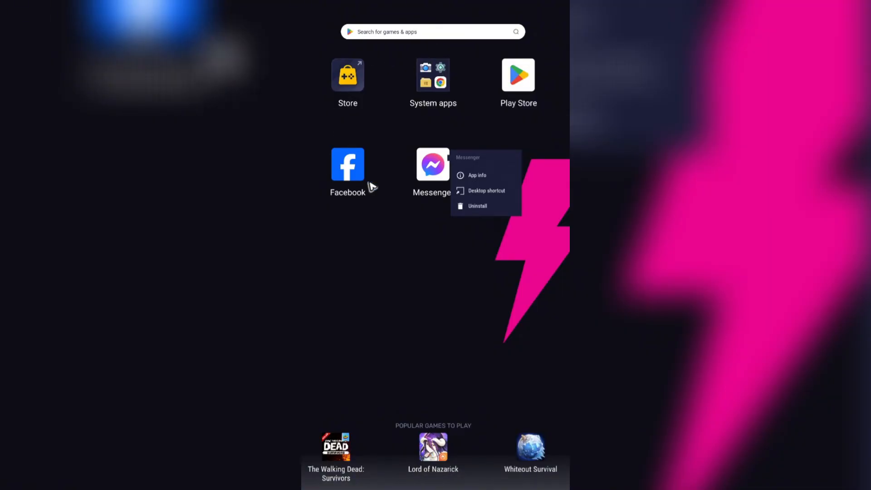
pyautogui.moveTo(382, 179)
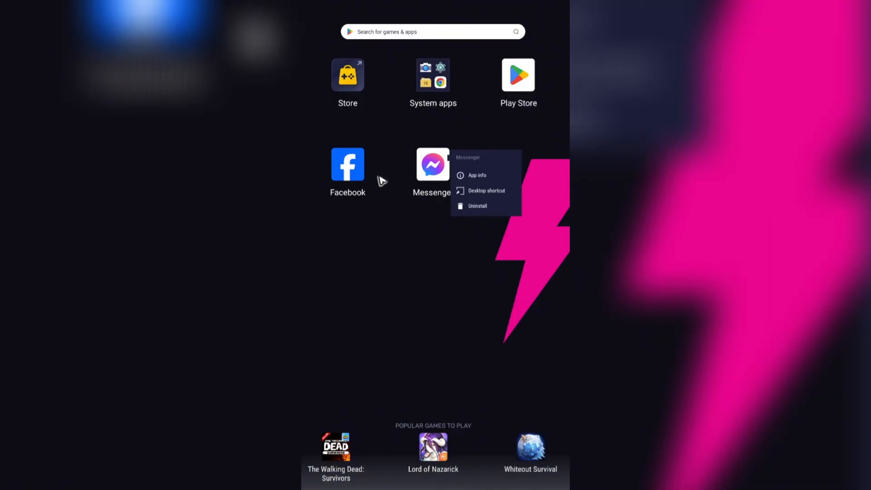
pyautogui.moveTo(482, 207)
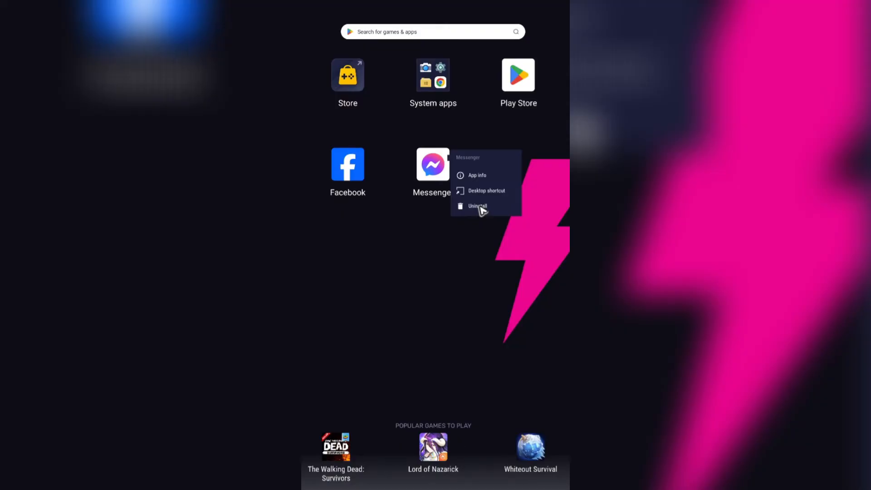
# Uninstall Messenger from its context menu and confirm the removal
pyautogui.click(476, 206)
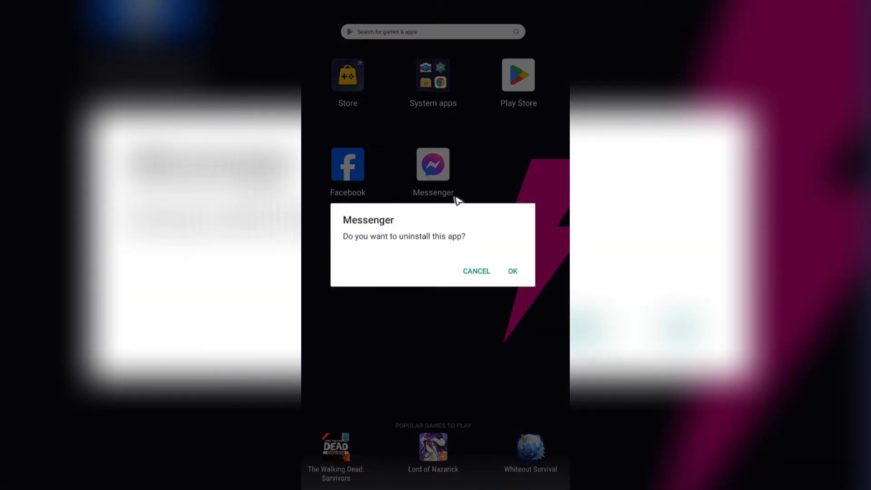
pyautogui.moveTo(461, 253)
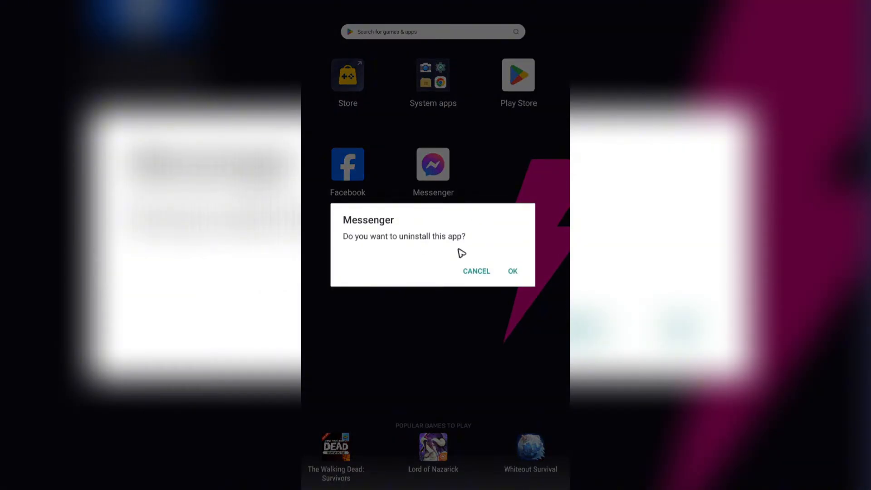
pyautogui.moveTo(516, 275)
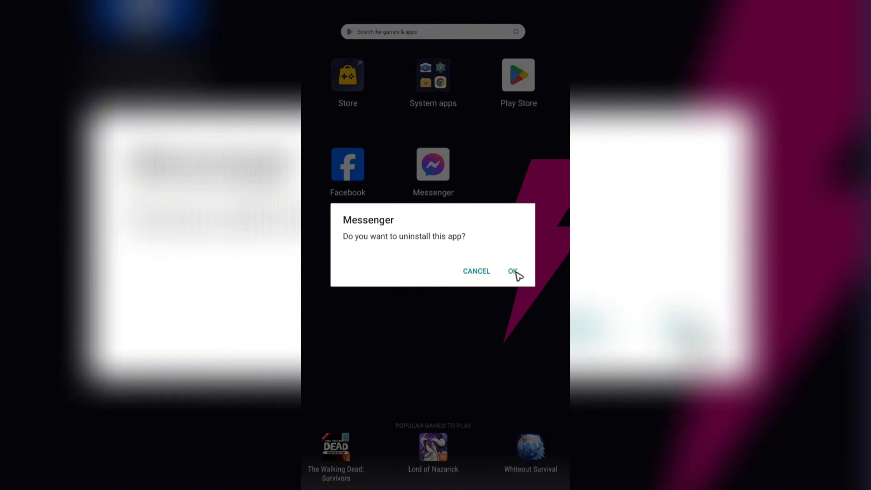
pyautogui.moveTo(511, 248)
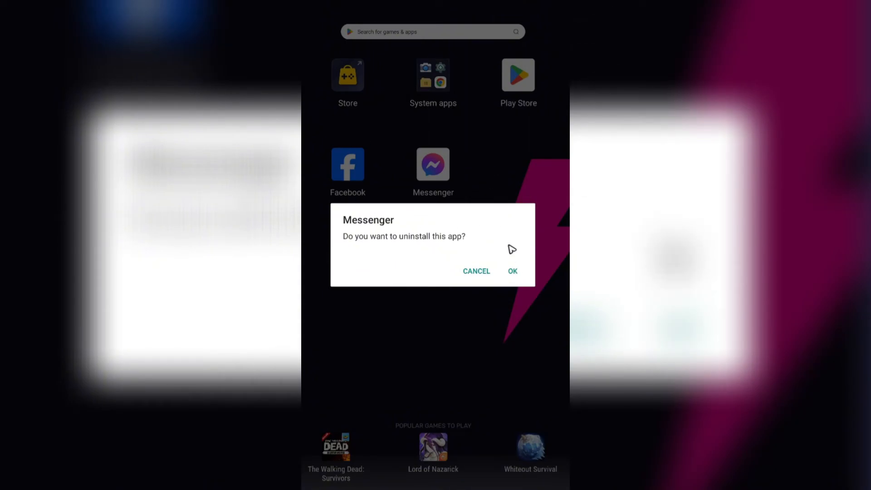
pyautogui.click(512, 272)
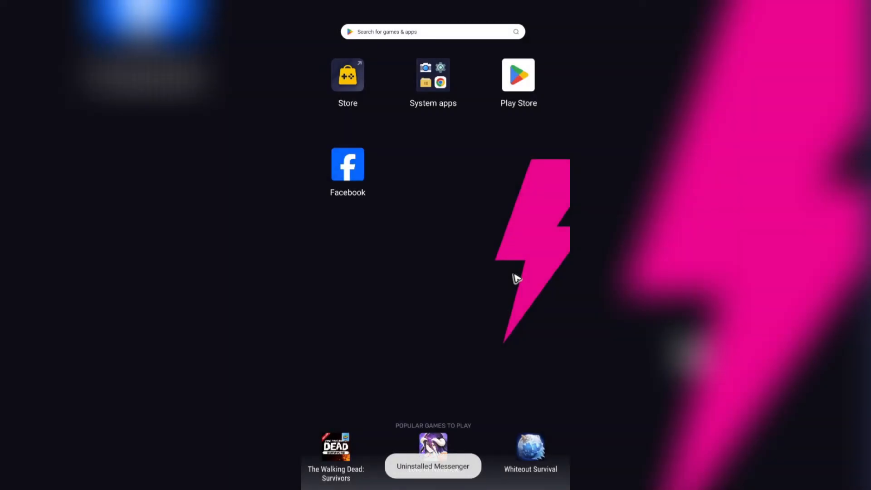
pyautogui.moveTo(461, 159)
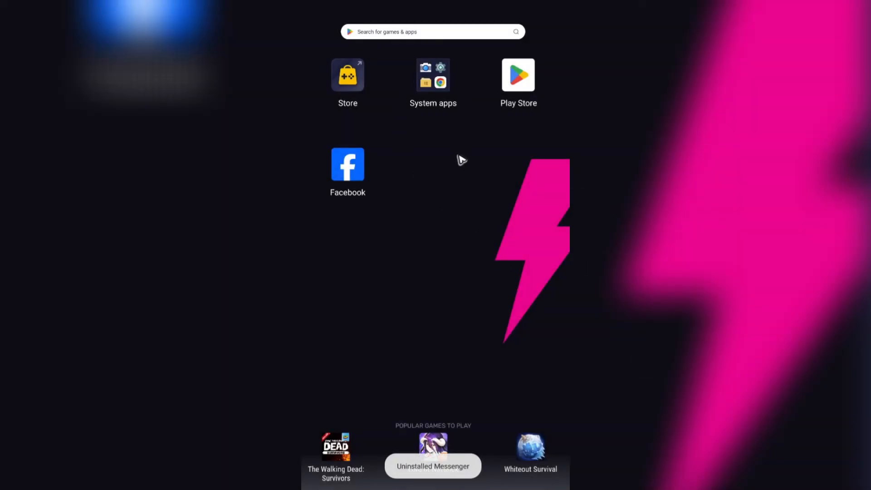
# Navigate from the System apps folder into Settings and browse the Apps list
pyautogui.click(433, 75)
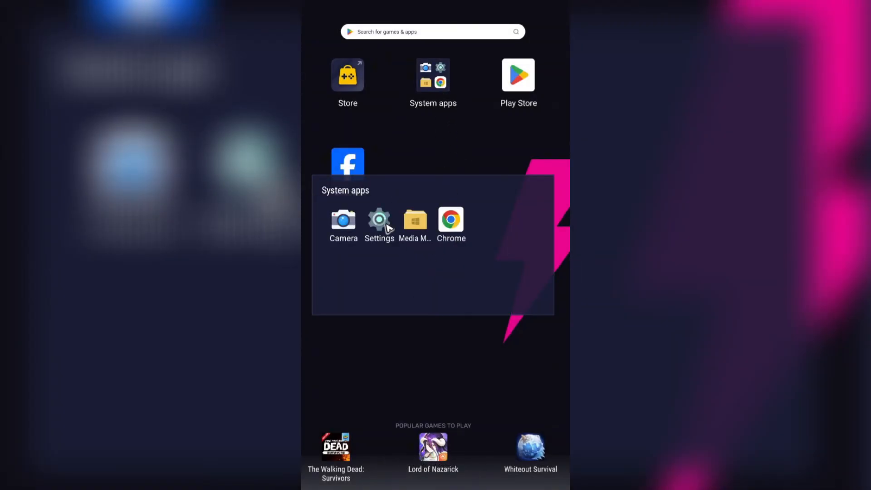
pyautogui.click(380, 220)
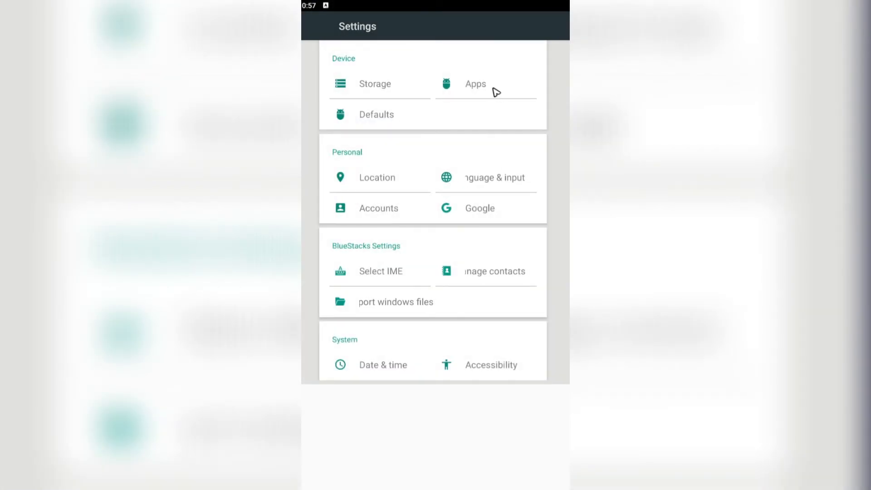
pyautogui.click(475, 84)
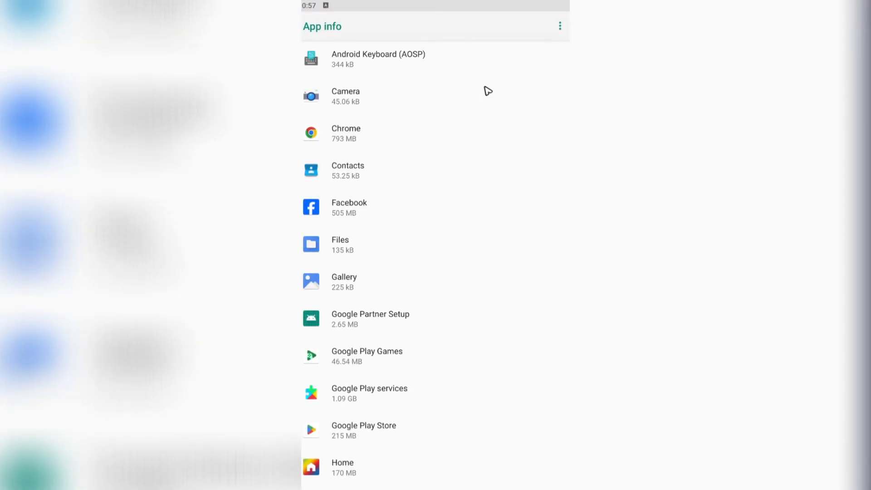
pyautogui.scroll(-3)
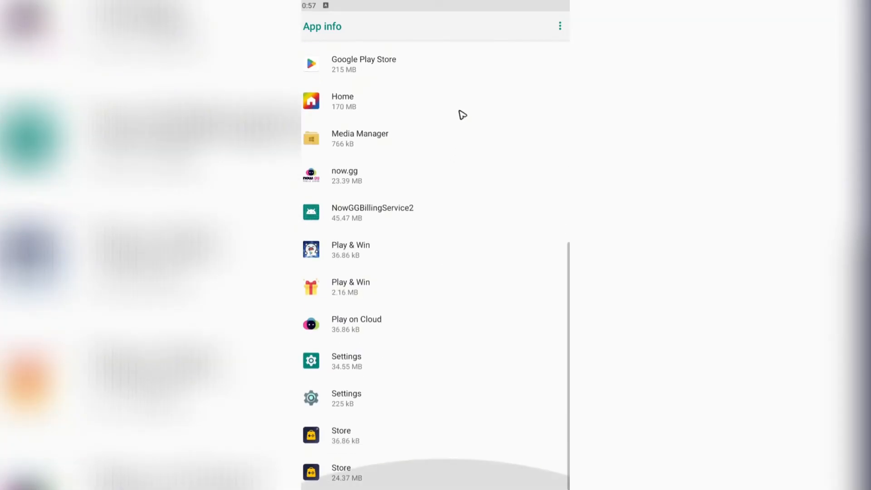
pyautogui.scroll(3)
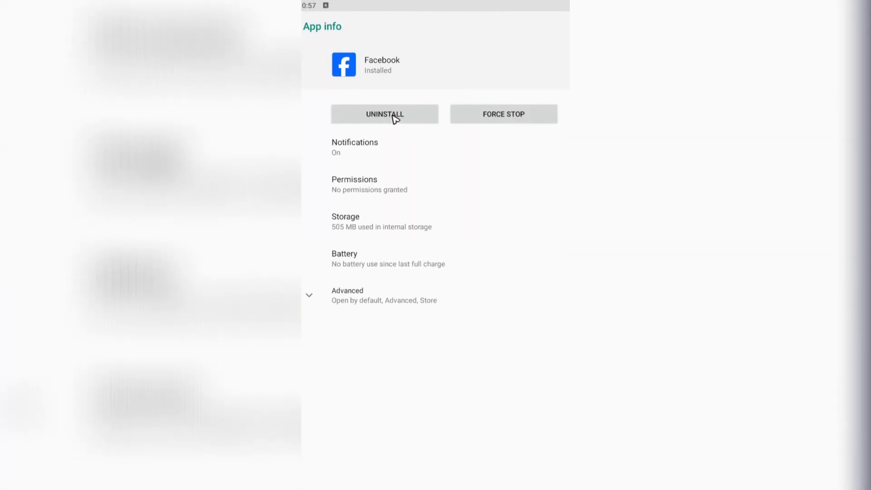
pyautogui.moveTo(532, 241)
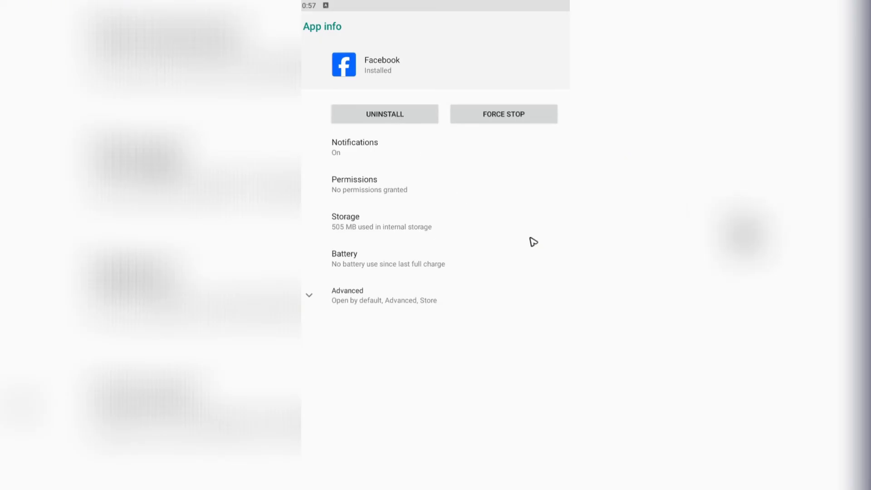
# Start uninstalling Facebook from its App info page, raising the confirmation prompt
pyautogui.click(384, 114)
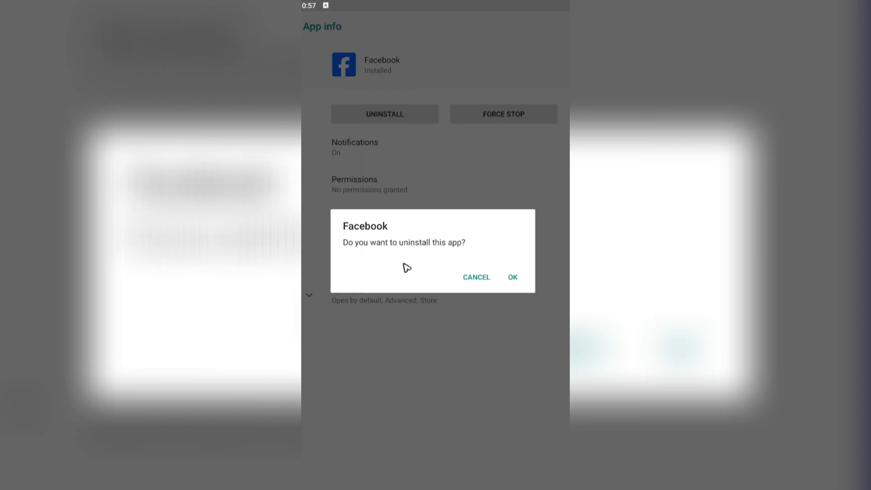
pyautogui.moveTo(526, 283)
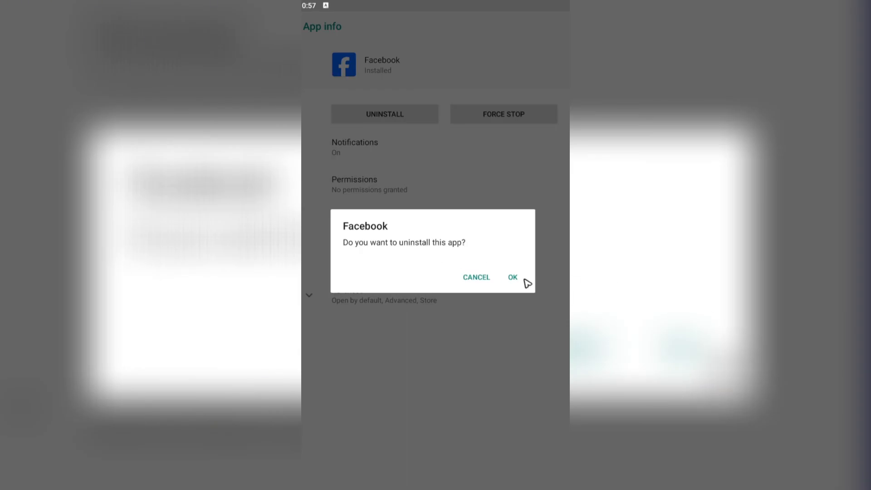